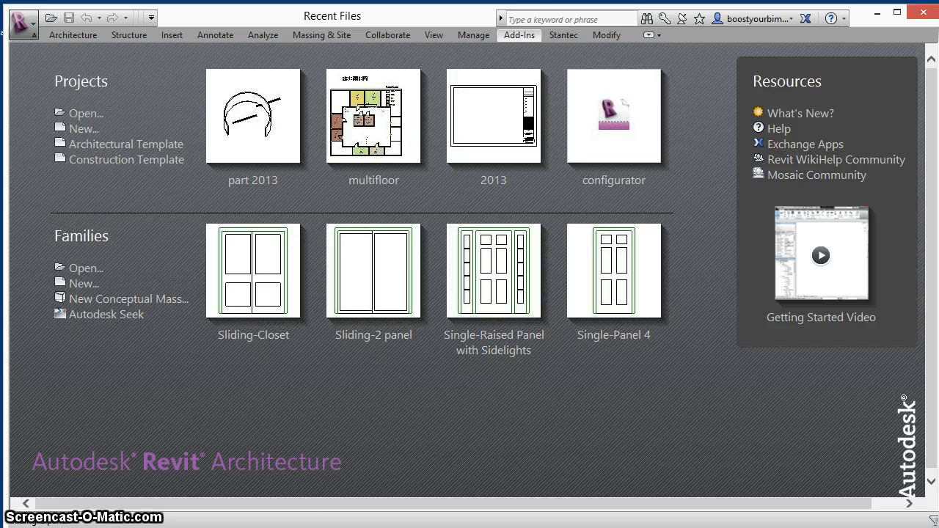
Step: Launch the Version Reporter Single File check from the Add-Ins tab
click(520, 34)
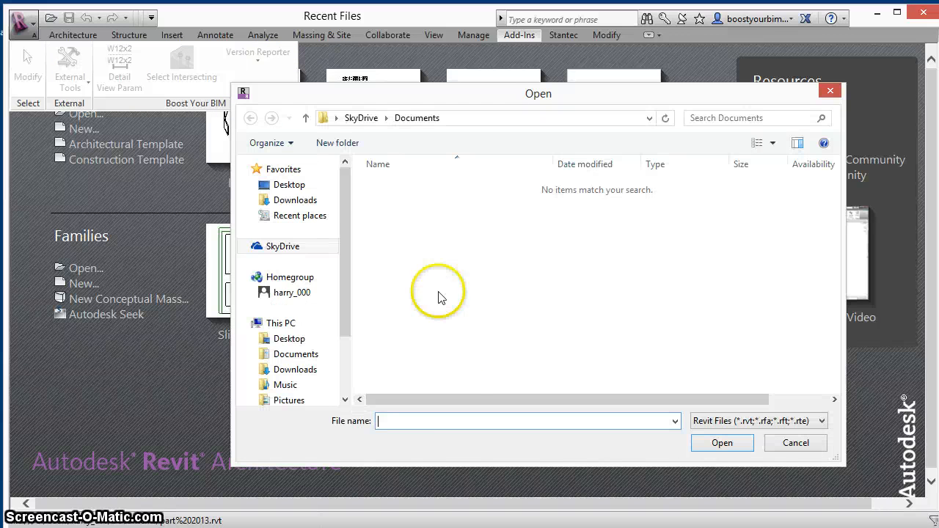
Step: Check two Documents files, dismissing the Architecture 2014 and Structure 2010 version results
click(295, 353)
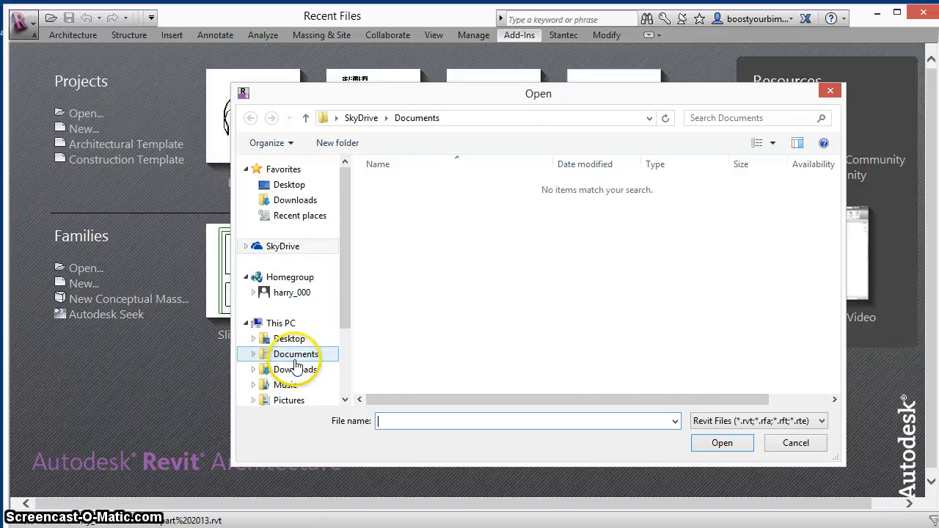
click(796, 442)
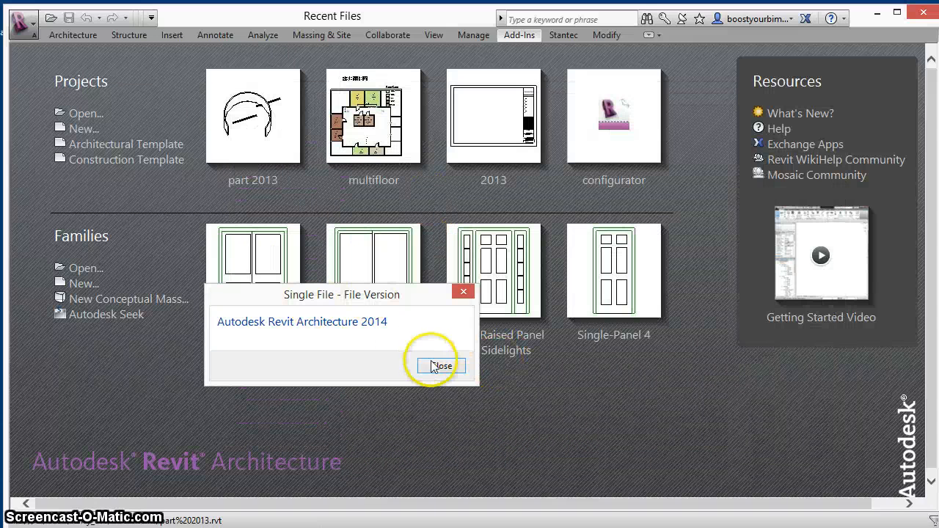
click(440, 365)
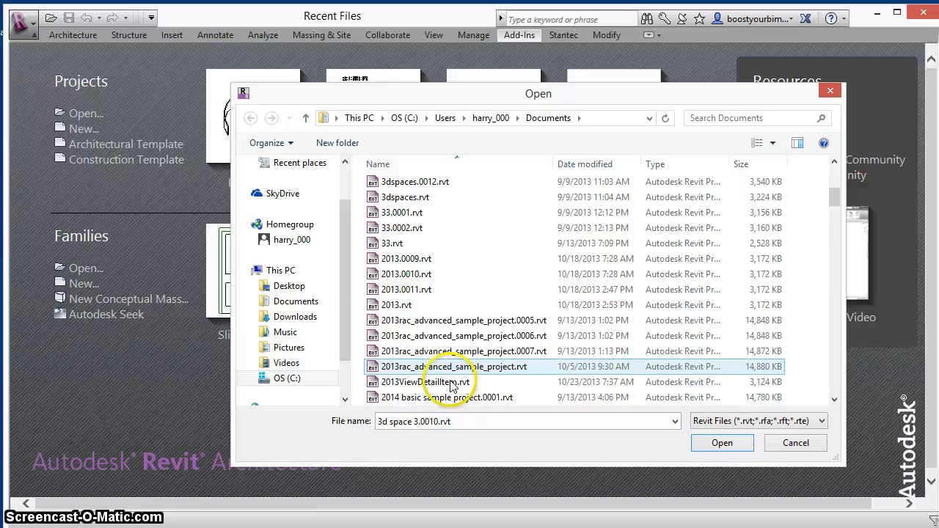
scroll(down, 3)
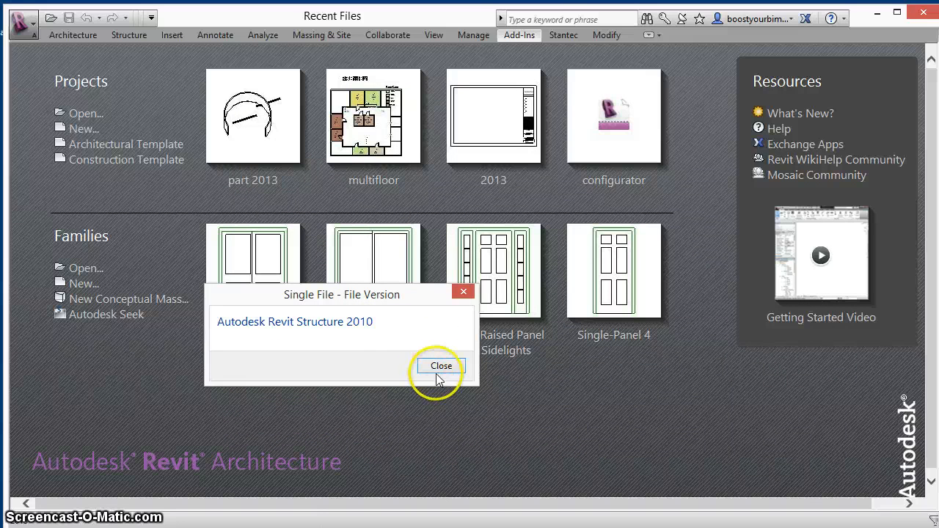
click(441, 365)
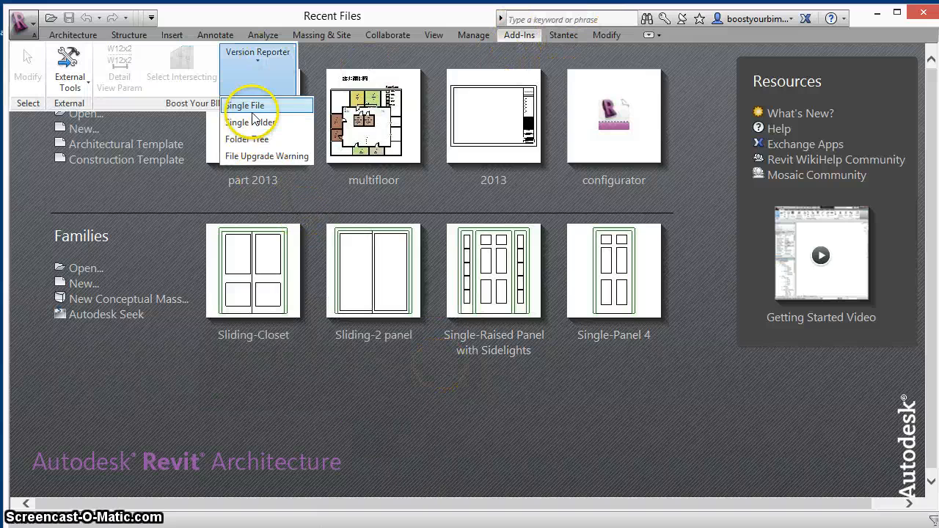
Step: Check another sample file (Architecture 2014), then report versions for the Documents folder
click(246, 105)
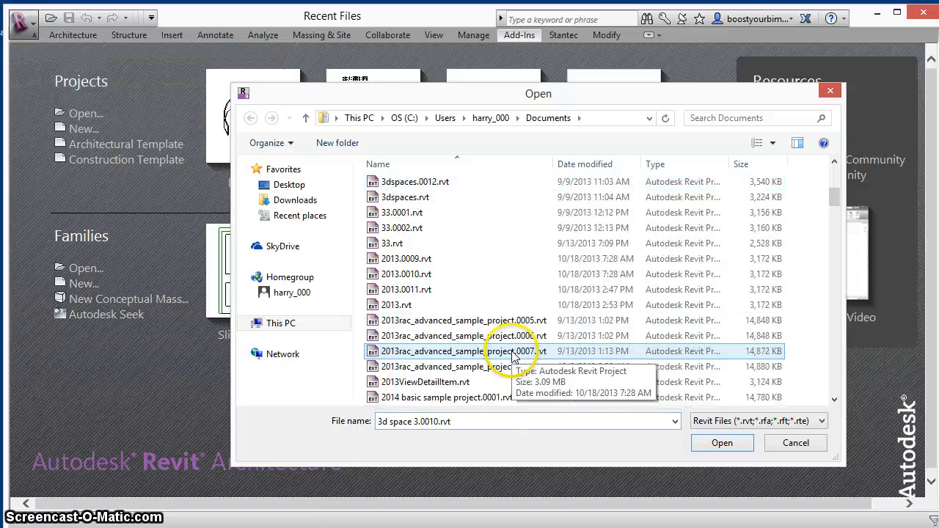
click(796, 442)
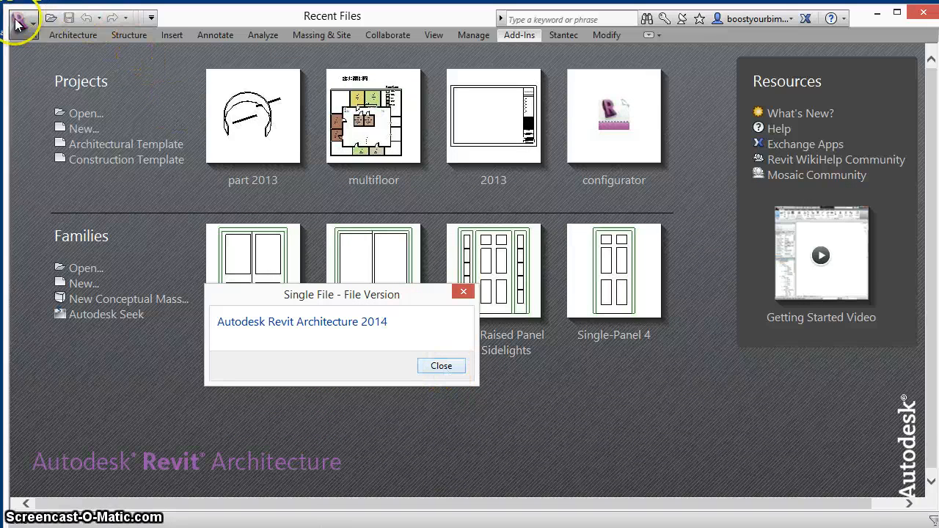
click(441, 365)
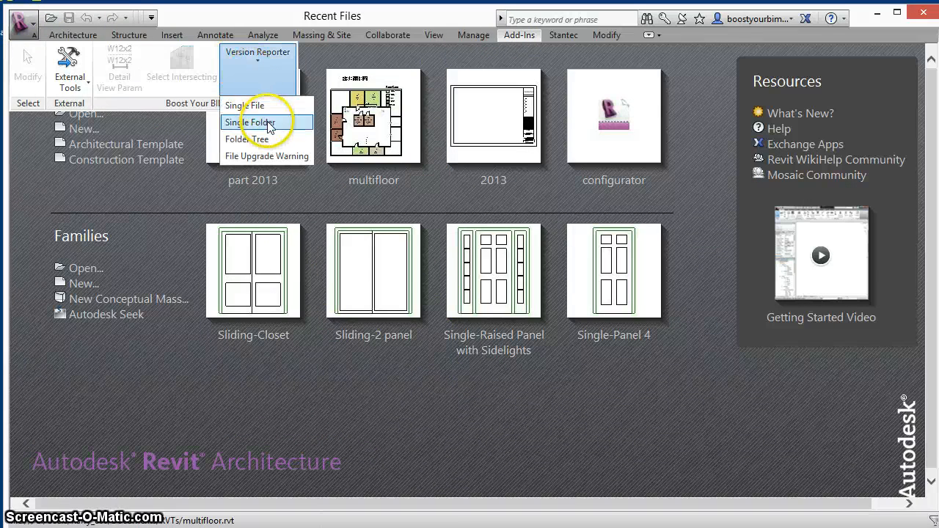
click(251, 123)
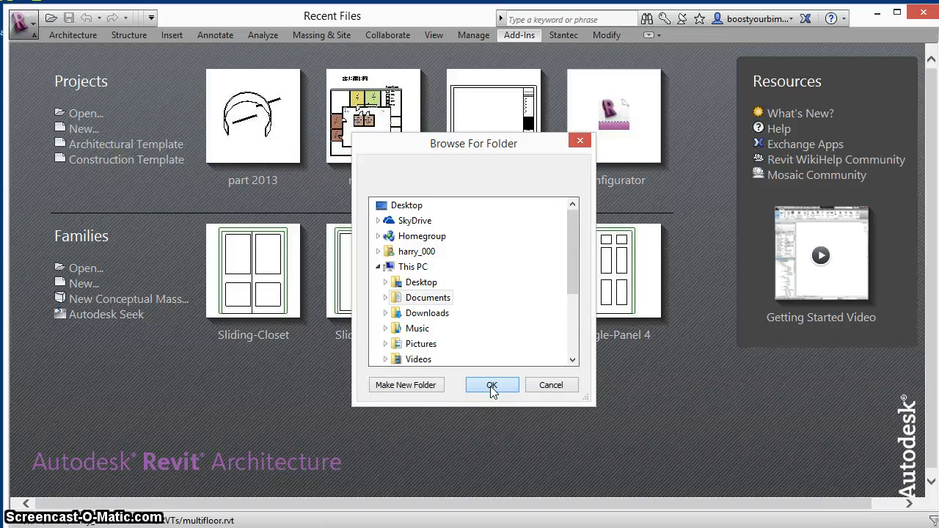
click(492, 385)
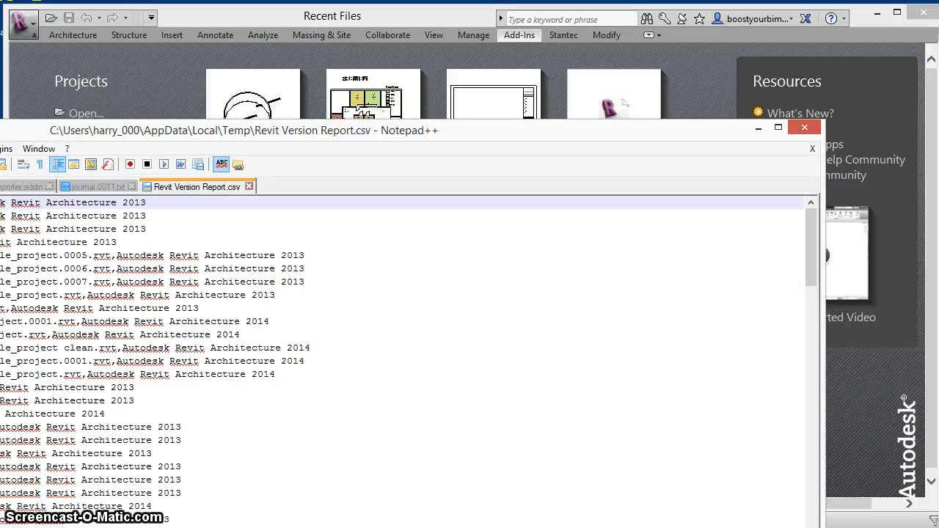
Step: Maximize the Notepad++ report and scroll to the mixed 2013, 2014 and Structure 2010 entries
click(778, 127)
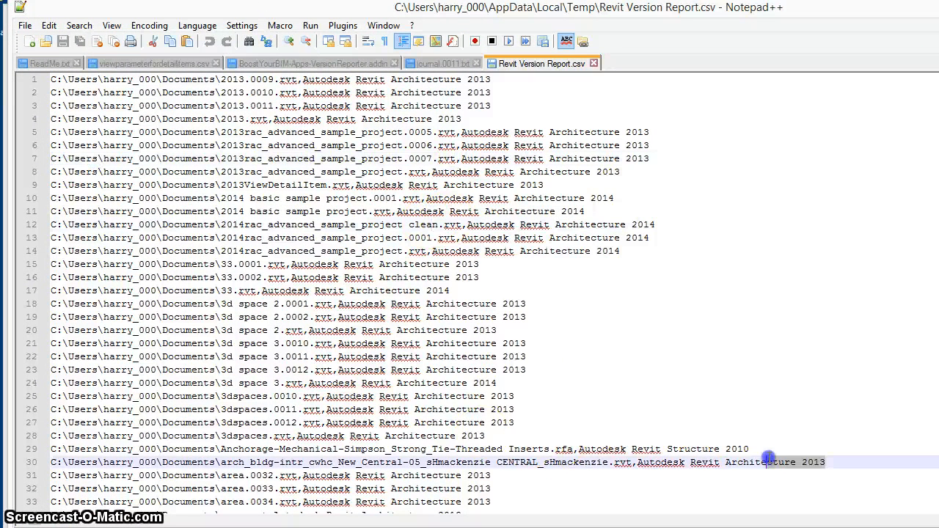
scroll(down, 3)
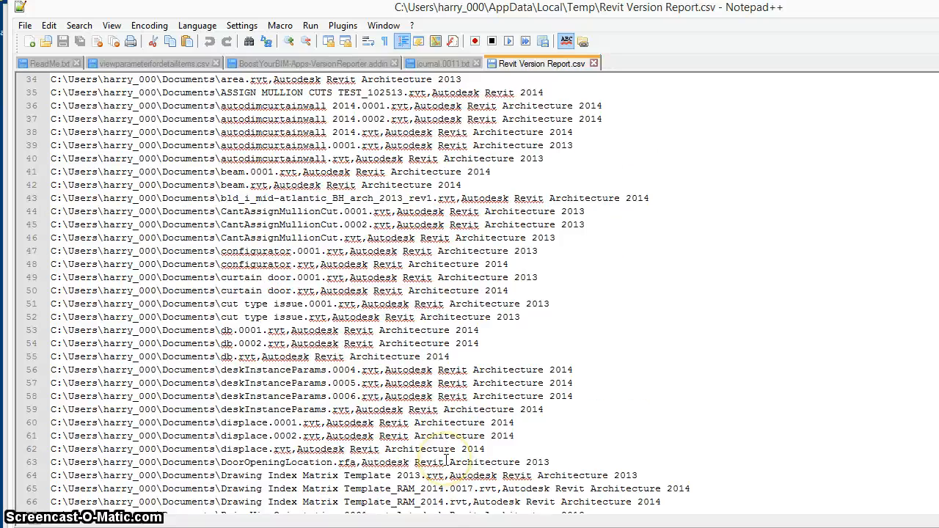